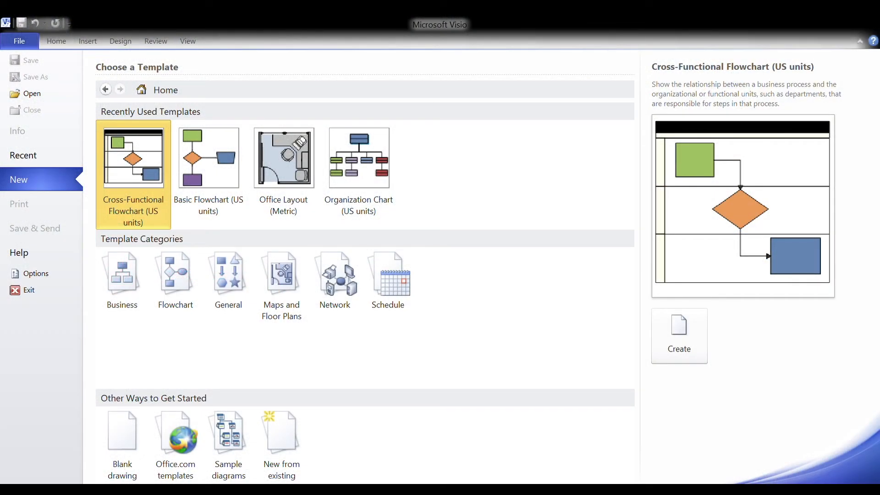
Create a new drawing from the Cross-Functional Flowchart template in US units.
click(175, 274)
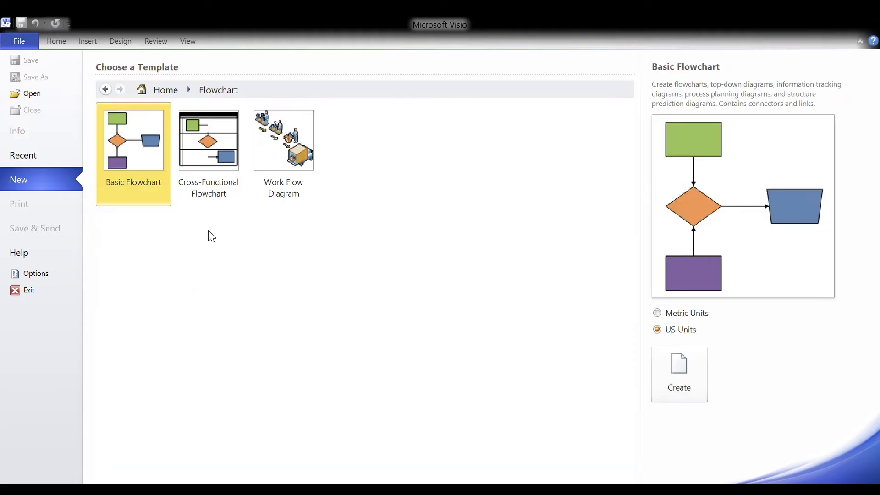
click(208, 141)
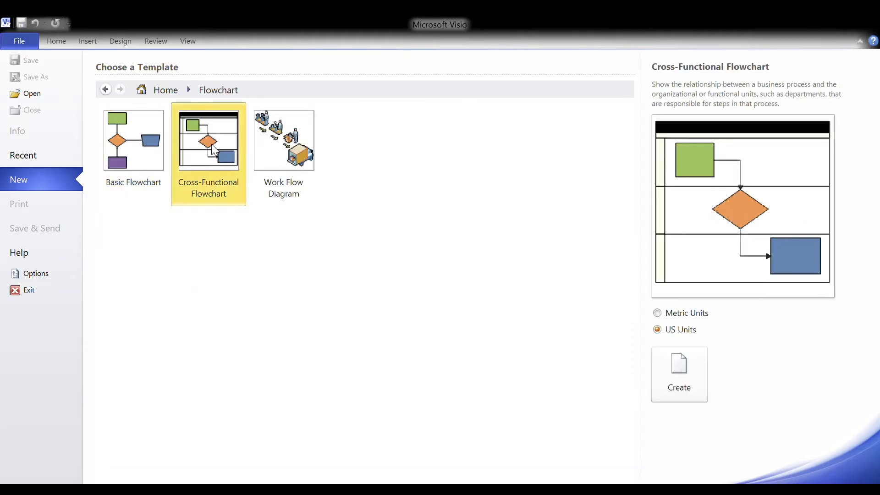
click(678, 373)
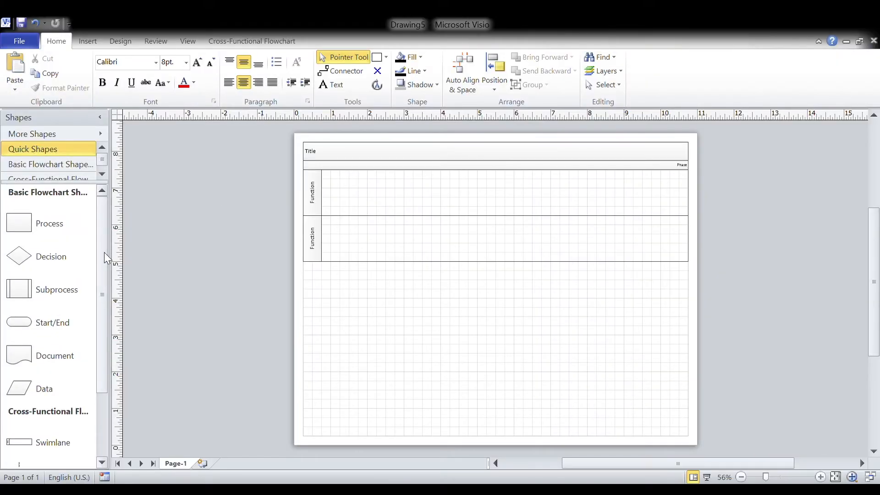
Add a third Swimlane below the two existing Function lanes.
scroll(down, 3)
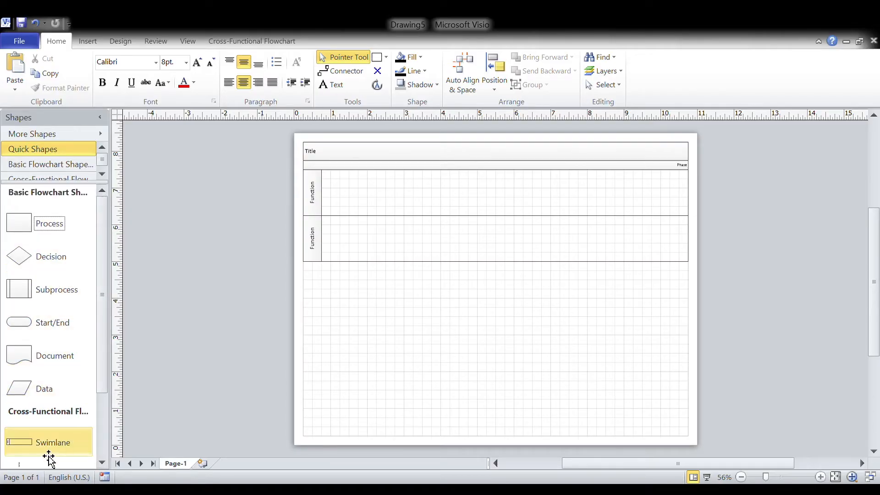
drag(47, 441, 393, 289)
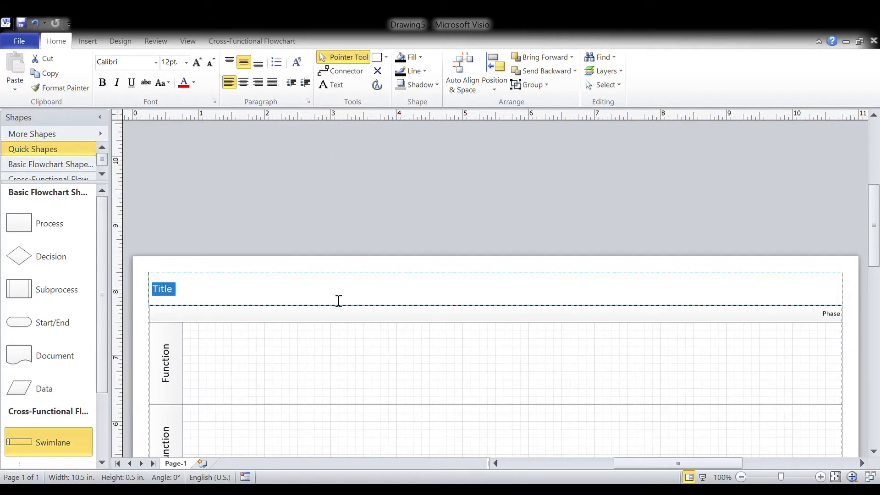
Title the flowchart 'Car Repair Process'.
text(Car Repair Process)
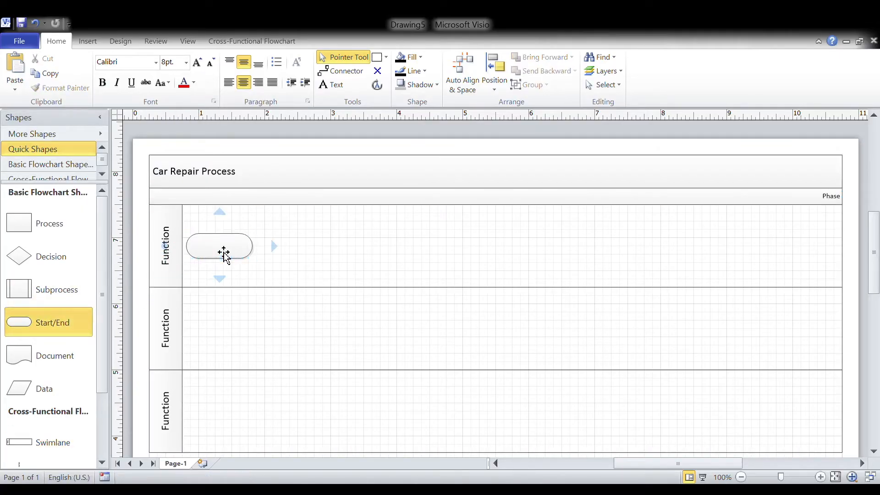
Label the terminator 'Start' and add a process box 'Something is wrong with my car'.
text(Start)
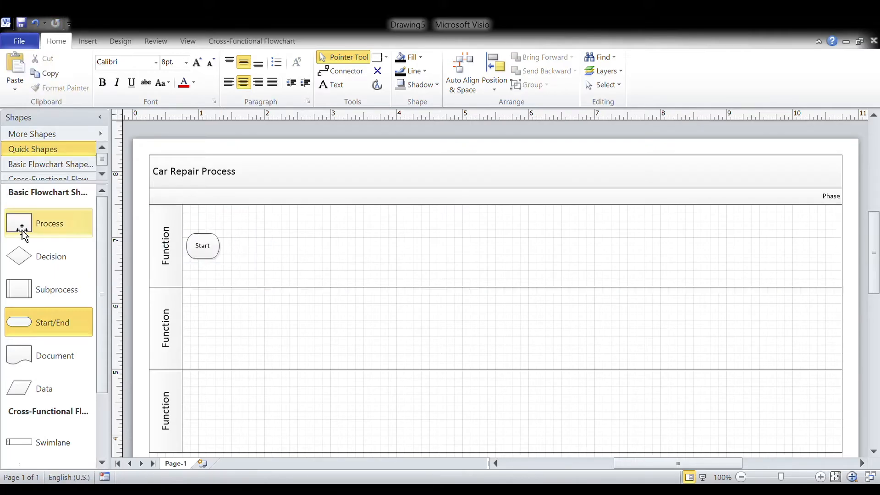
drag(18, 222, 276, 246)
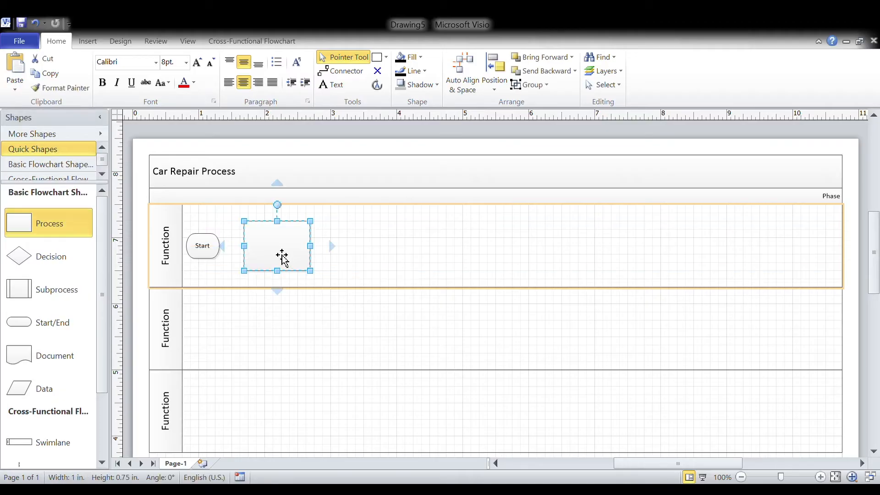
text(Something is wrong with)
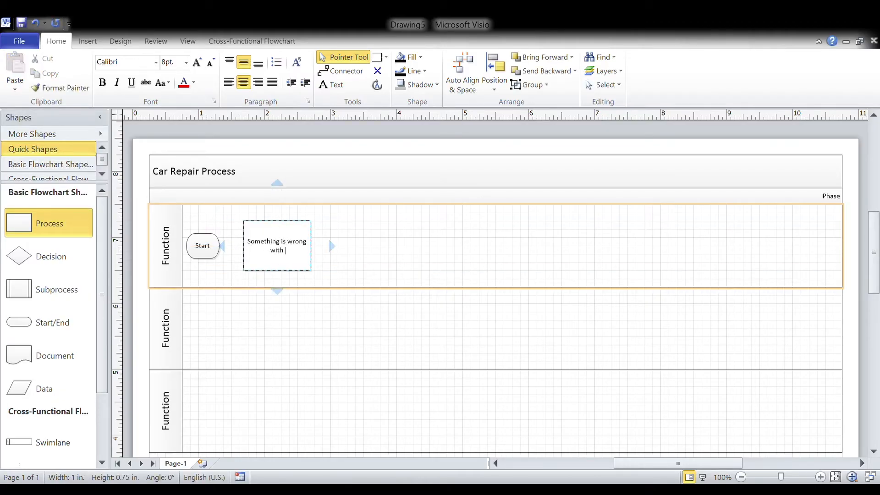
text(my car)
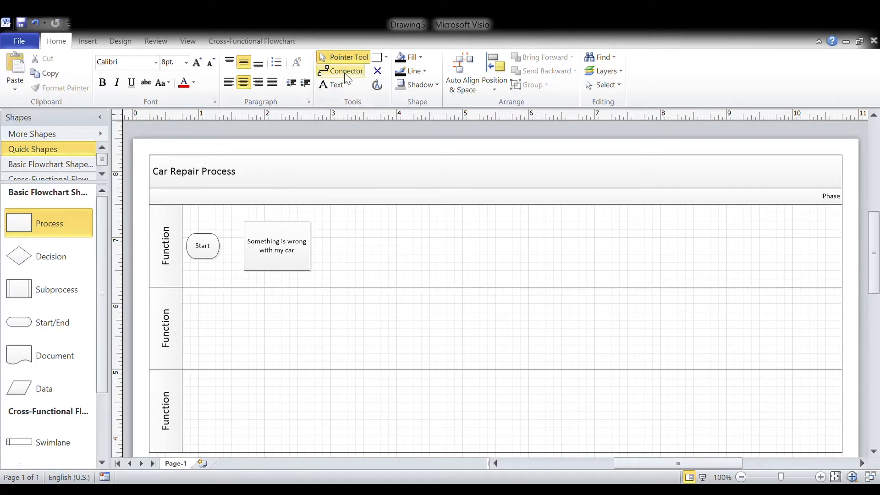
Connect Start to the first process box and place a second empty process box to its right.
click(346, 71)
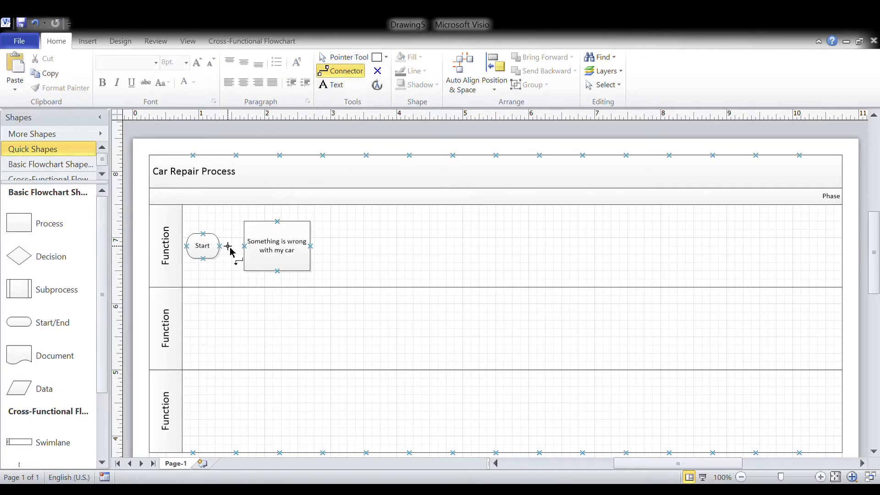
drag(227, 246, 243, 245)
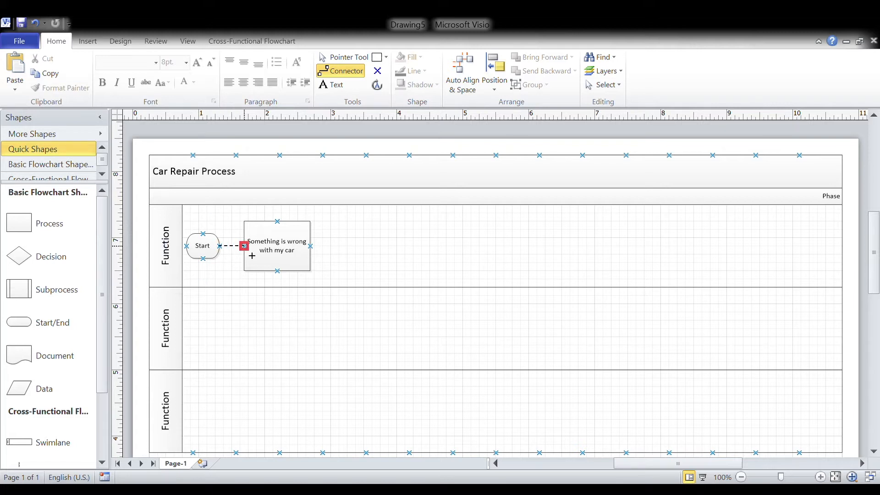
click(348, 57)
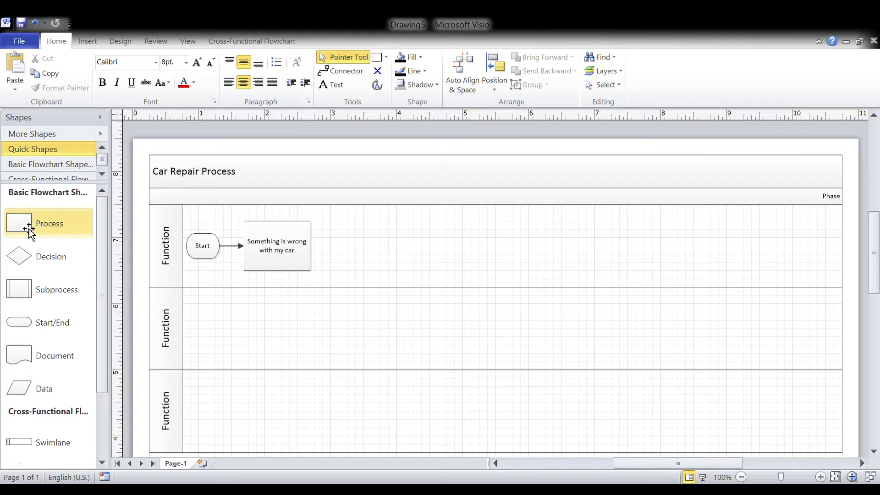
drag(18, 224, 368, 246)
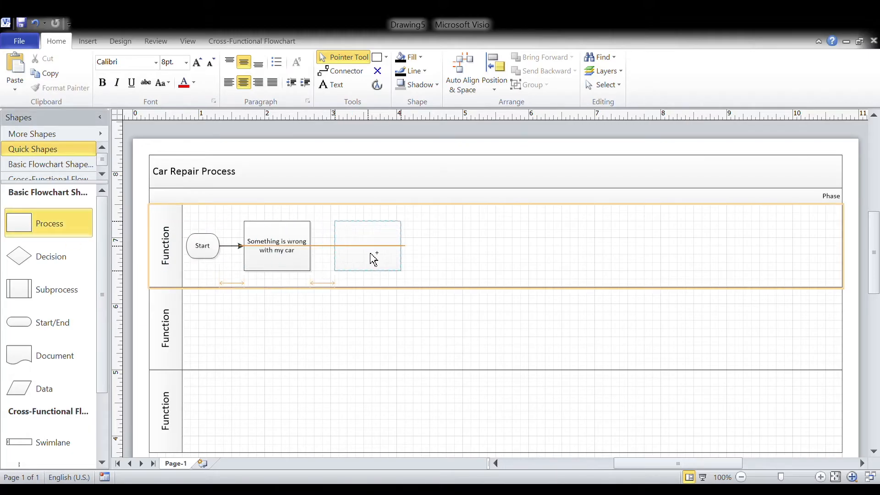
click(366, 245)
text(C)
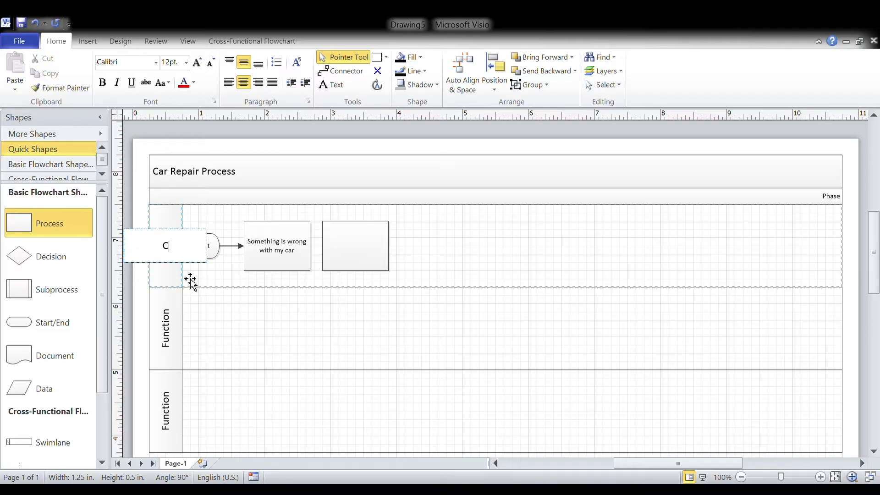
Name the three lanes Car Owner, Service Department and Car Mechanic.
text(ar On)
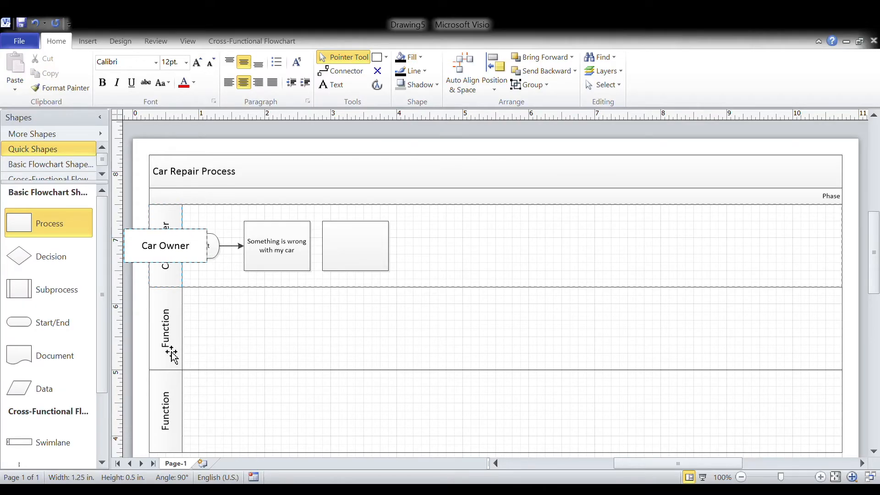
double_click(165, 328)
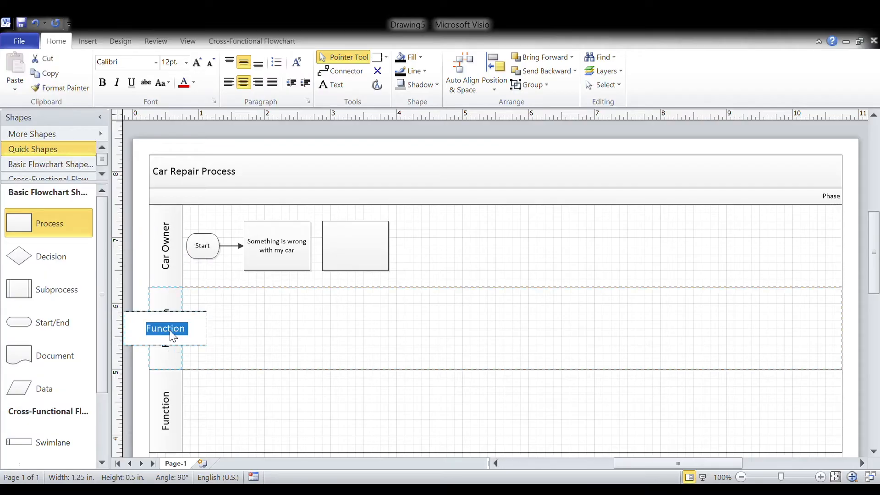
text(Service Department)
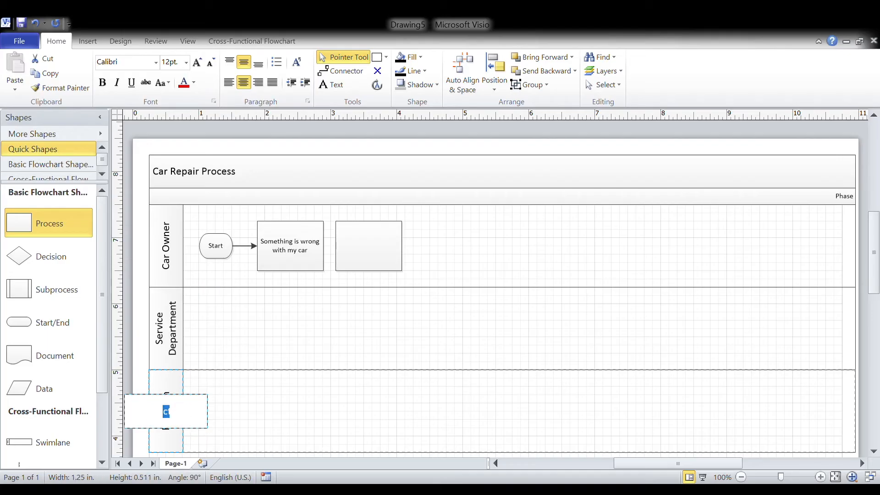
text(Car Mechanic)
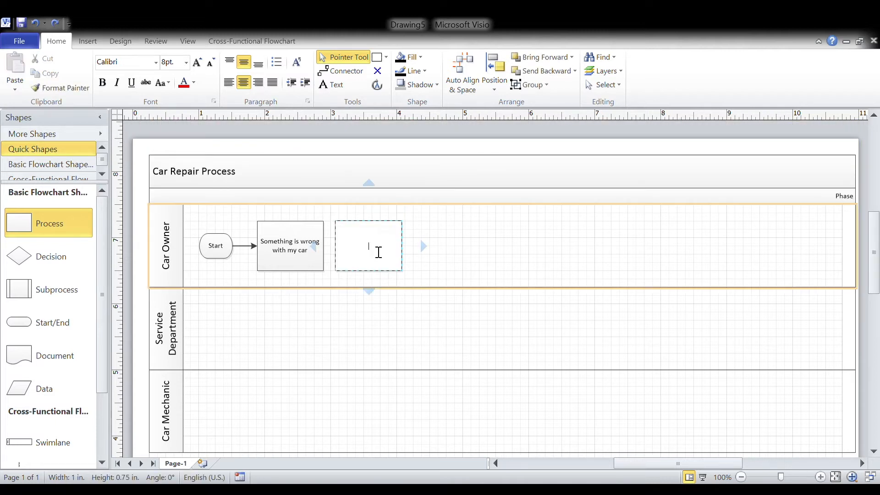
Label the box 'Call the Service Dept' and add a linked process box below in Service Department.
text(Call the)
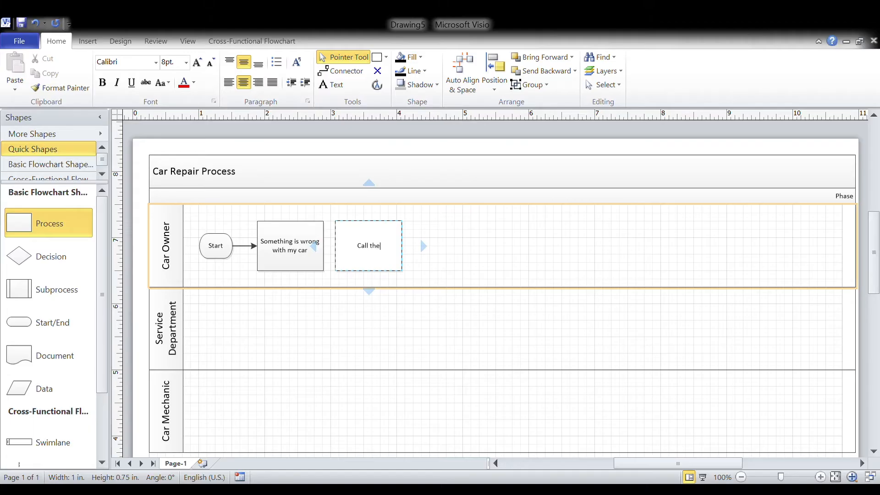
text(Service Dept)
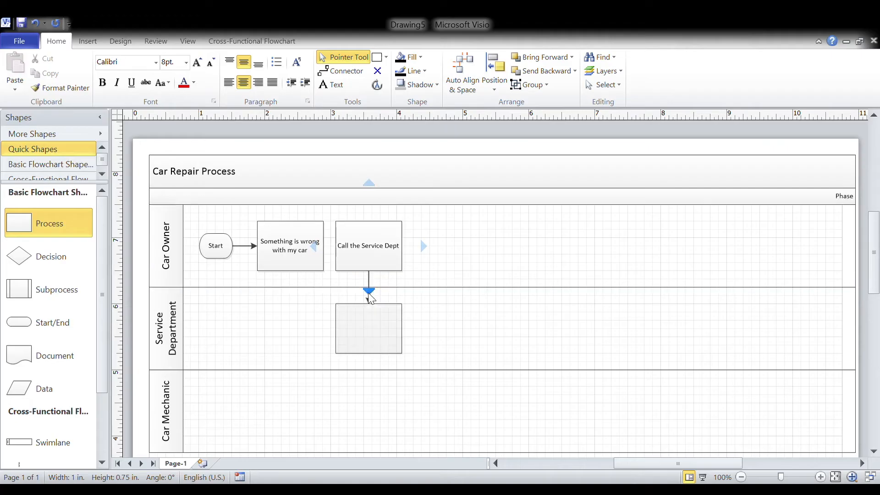
click(368, 328)
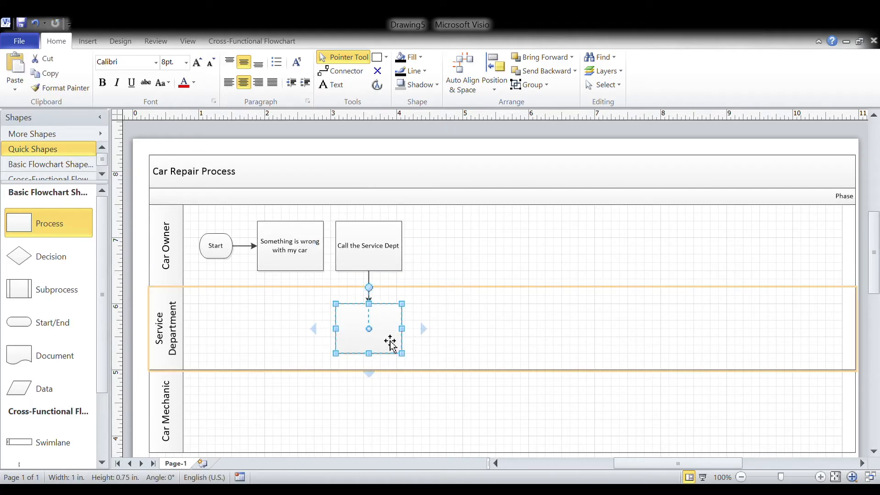
double_click(369, 328)
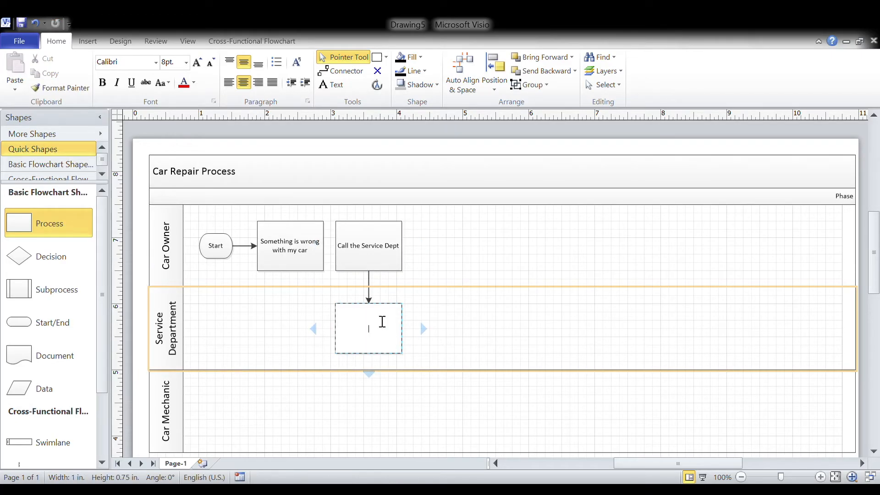
Label it 'Gather Info and Schedule an Appointment' and add a linked Provide Quote box to its right.
text(Gather Info and)
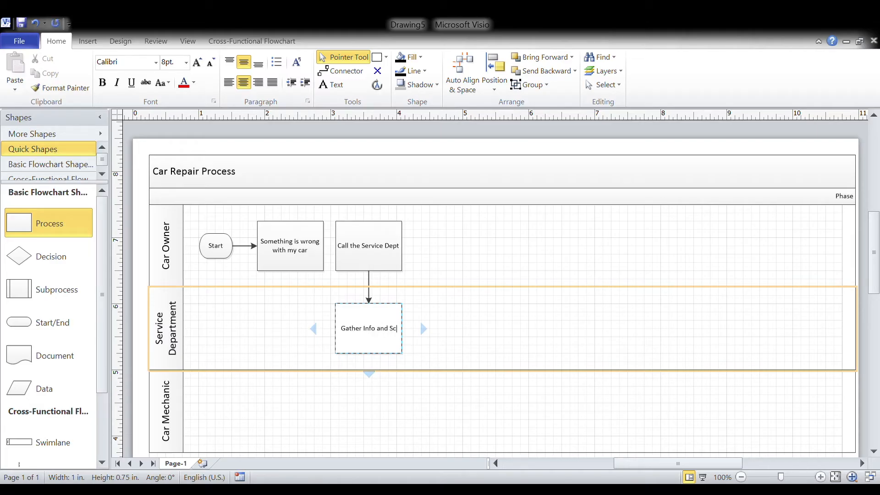
text(Schedule an App)
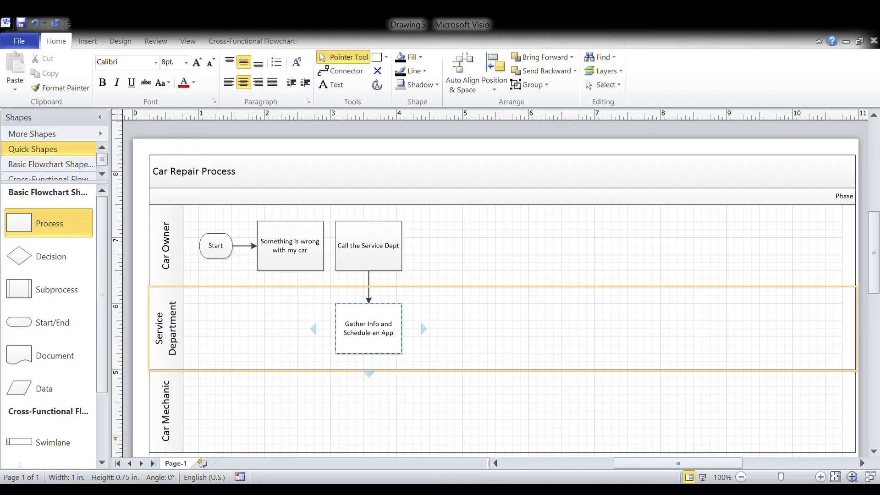
text(ointment)
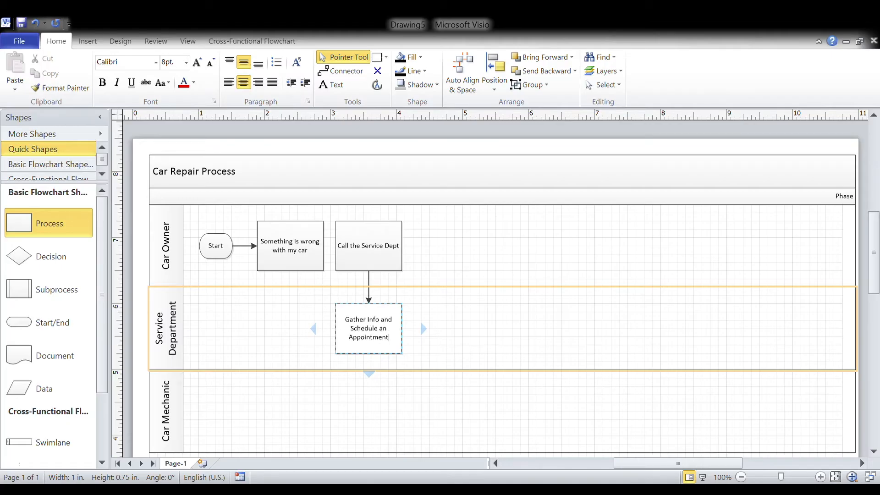
mouse_move(423, 332)
text(Provide Quote)
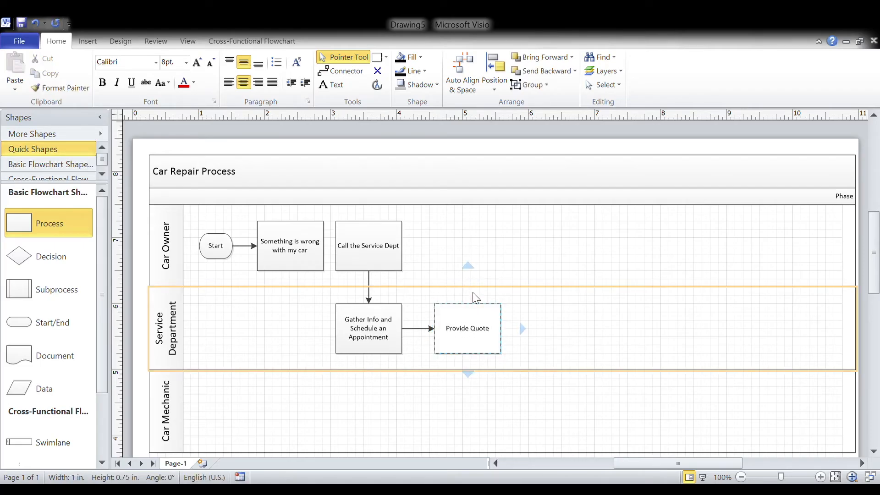
click(559, 326)
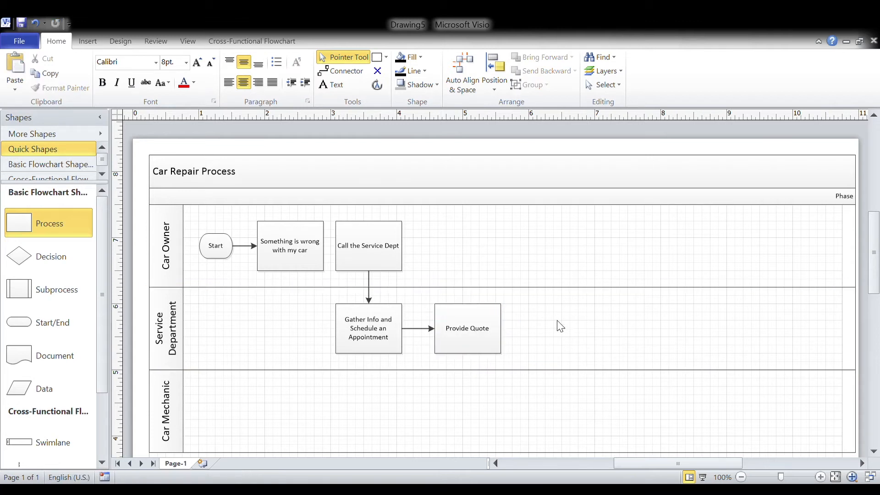
Add an 'Accept Quote?' decision in Car Owner connected up from Provide Quote.
drag(47, 256, 446, 249)
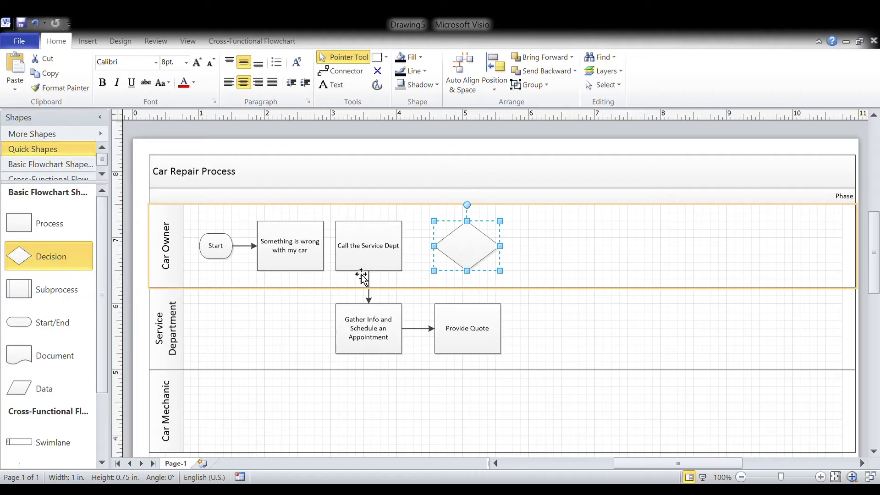
click(345, 70)
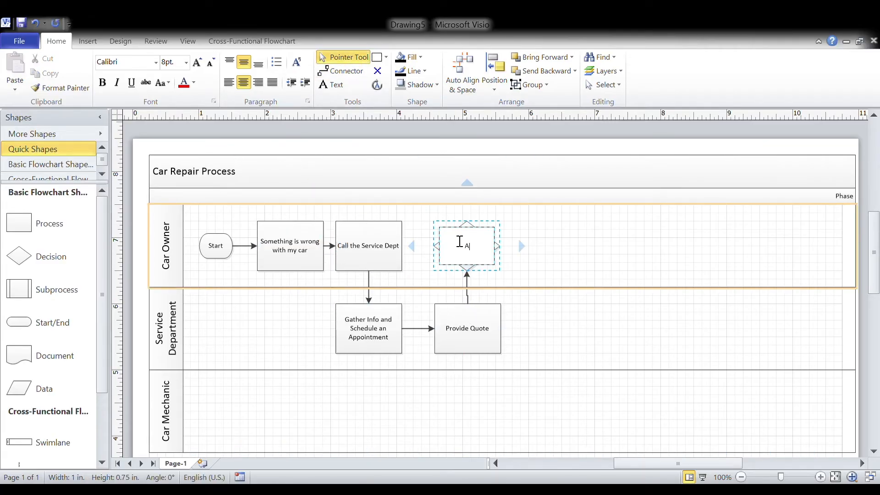
text(Accept Quote?)
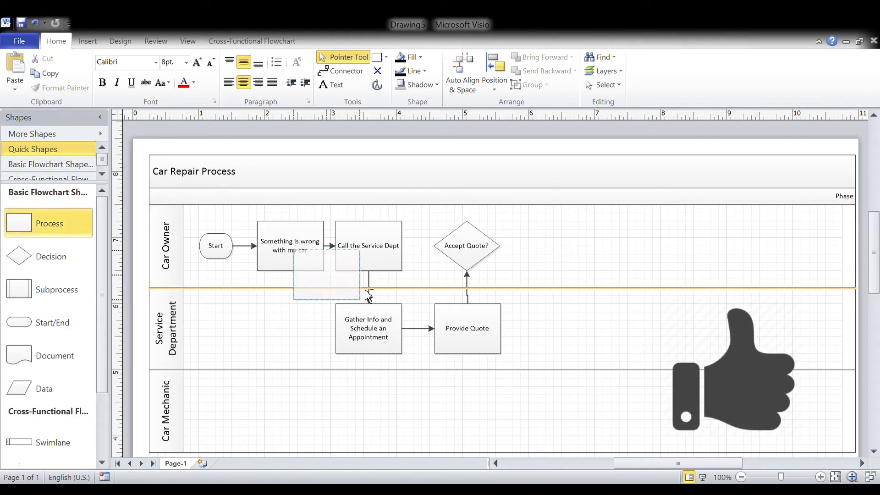
Add an 'Order and Receive Parts' box in Service Department joined from the decision by a 'Yes' arrow.
drag(325, 274, 557, 328)
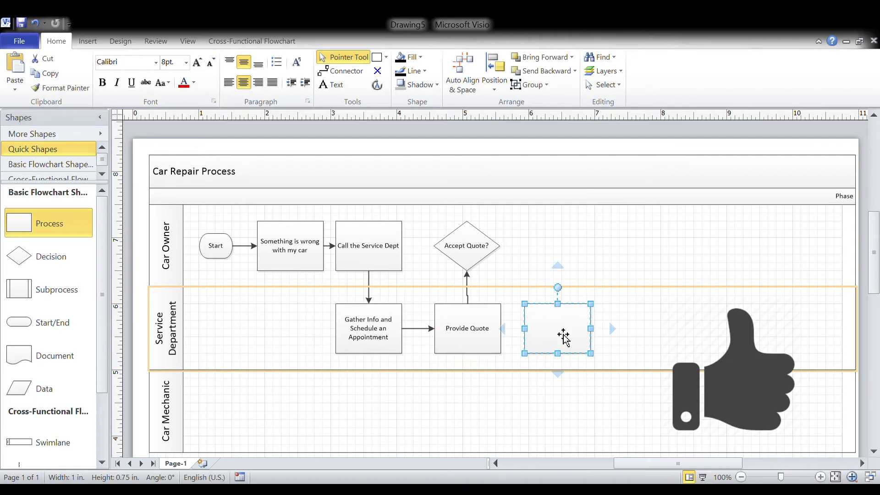
click(345, 70)
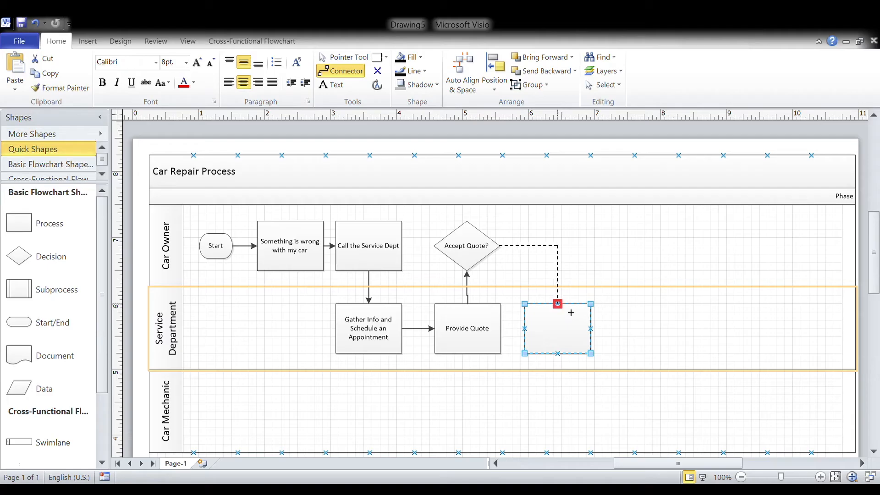
click(348, 57)
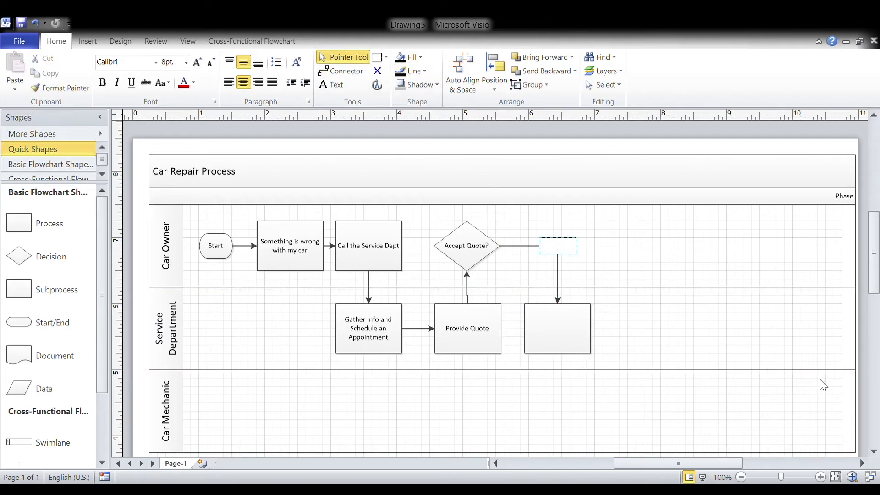
text(Yes)
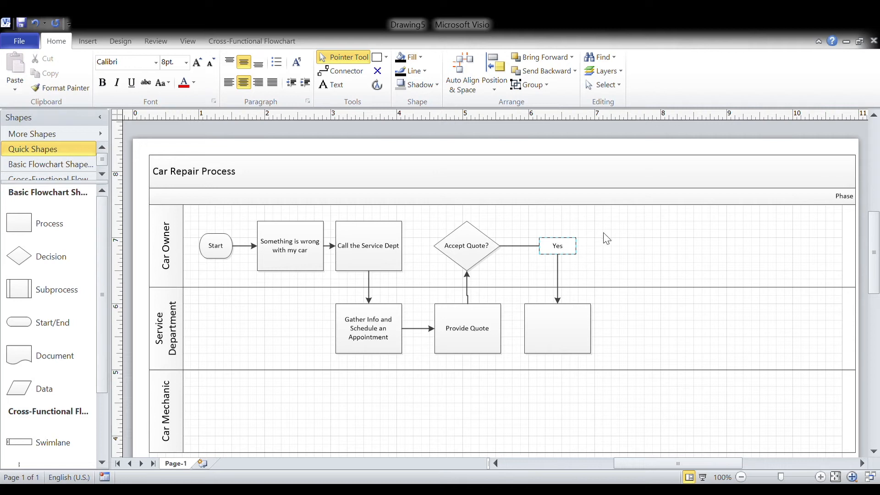
text(Order and)
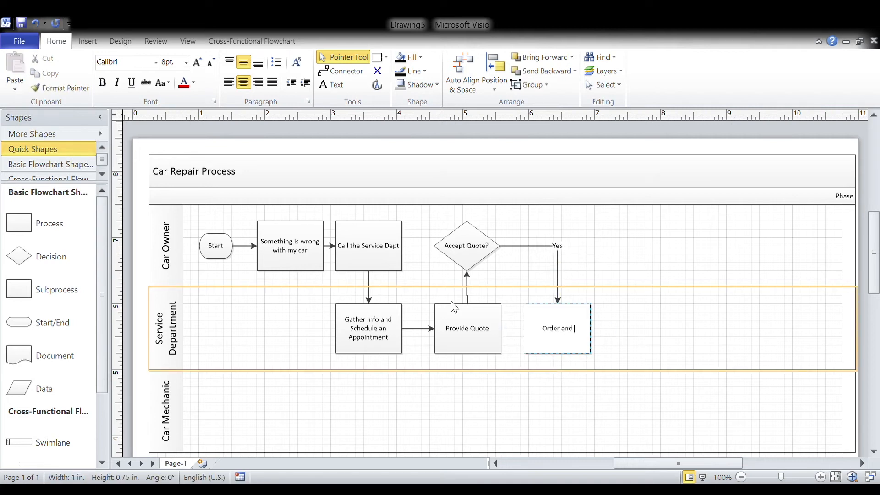
text(Receive Parts)
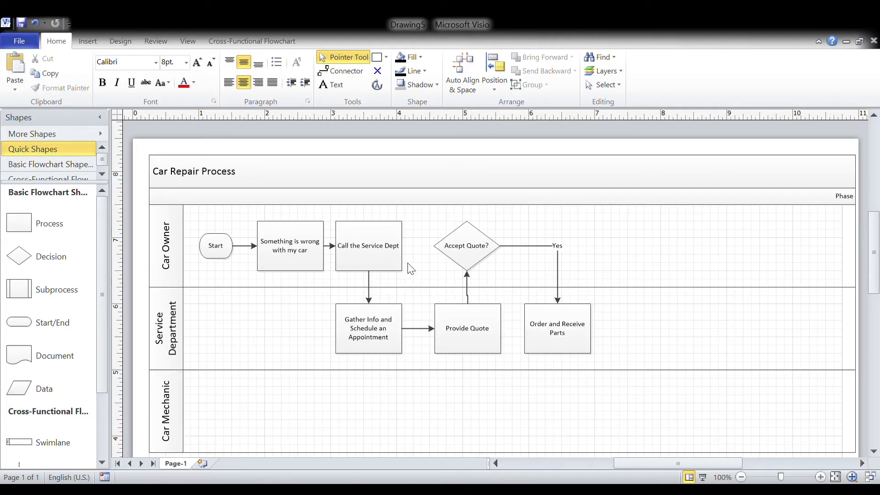
mouse_move(37, 263)
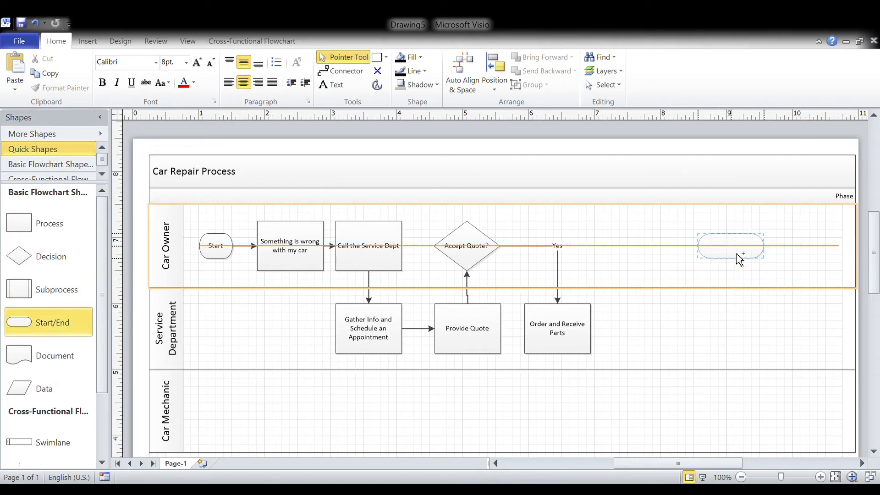
Add an 'End' terminator in Car Owner reached from Accept Quote? by a 'No' branch.
double_click(731, 246)
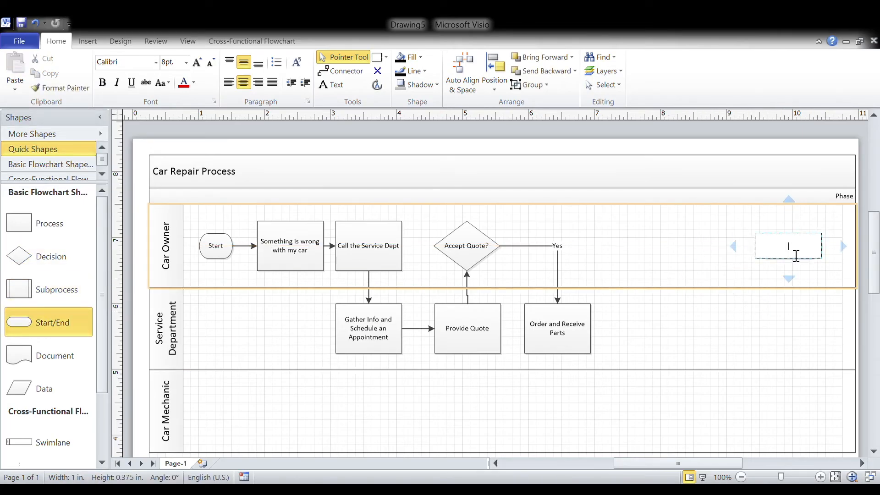
text(End)
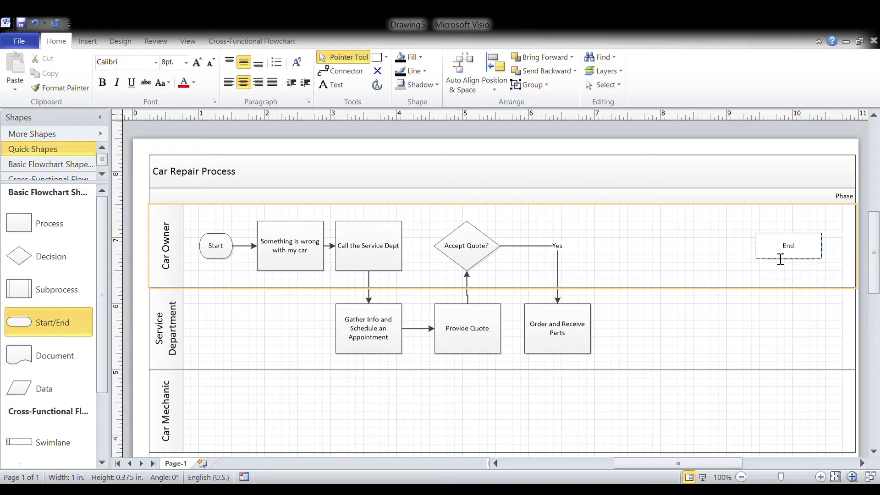
click(788, 245)
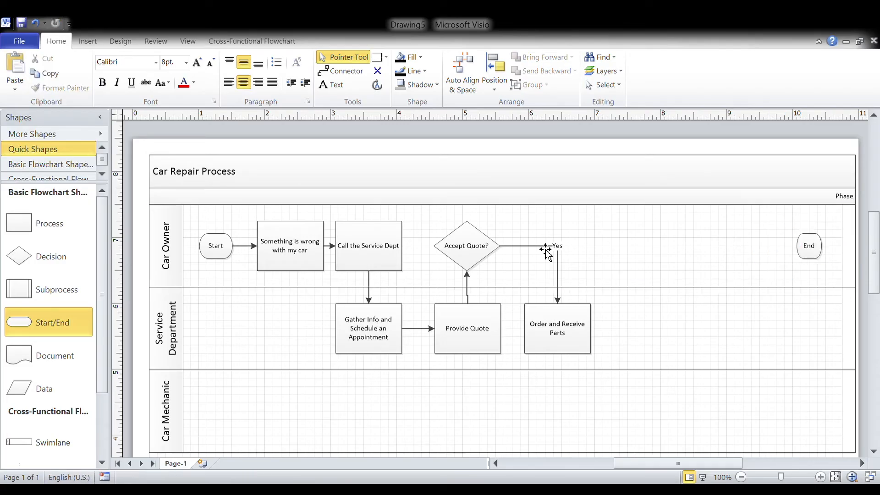
click(346, 71)
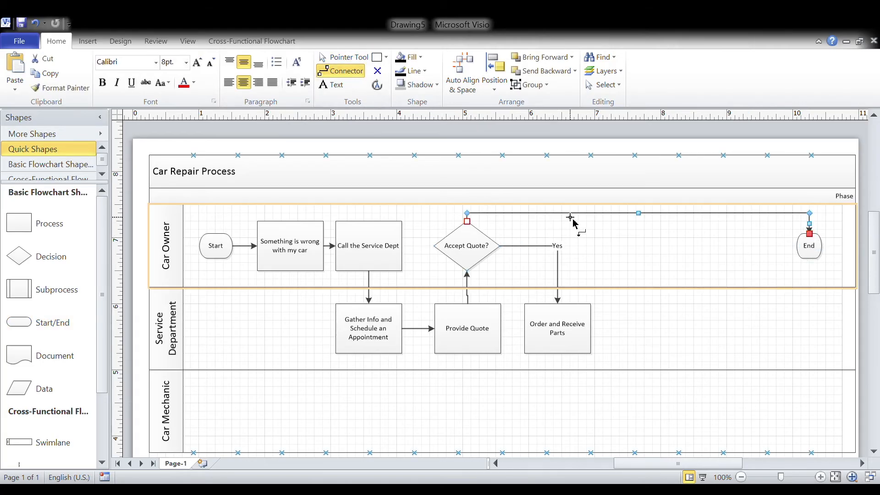
text(No)
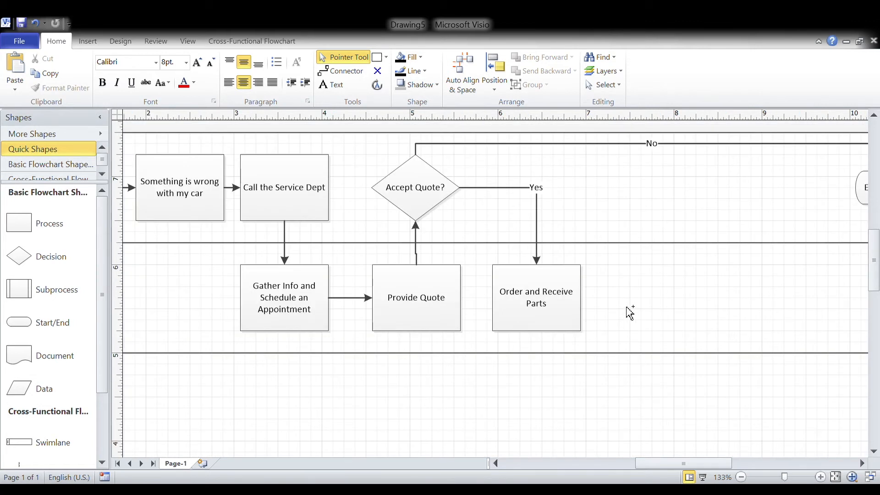
mouse_move(354, 107)
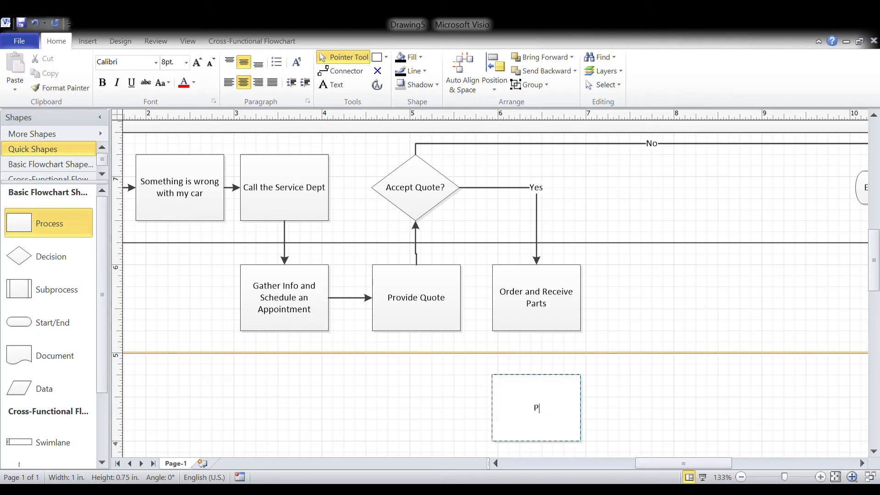
Label the Car Mechanic box 'Perform Repair' and link it after Order and Receive Parts.
text(Perform Repair)
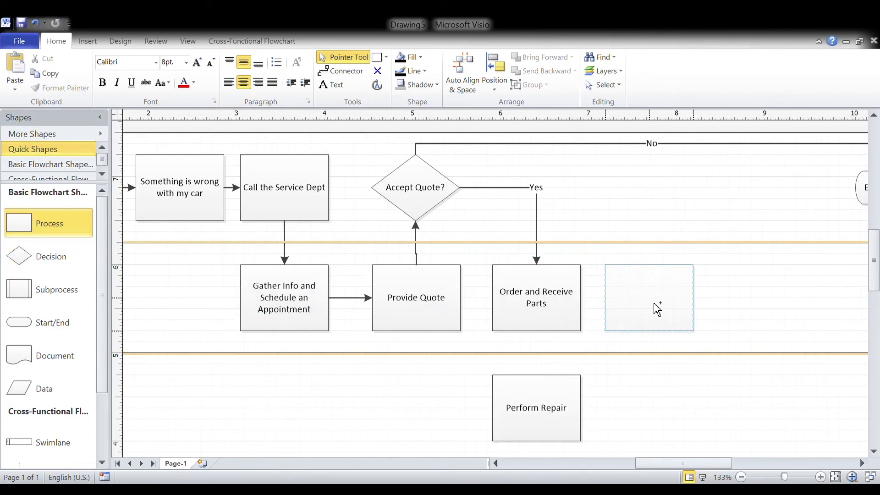
click(648, 297)
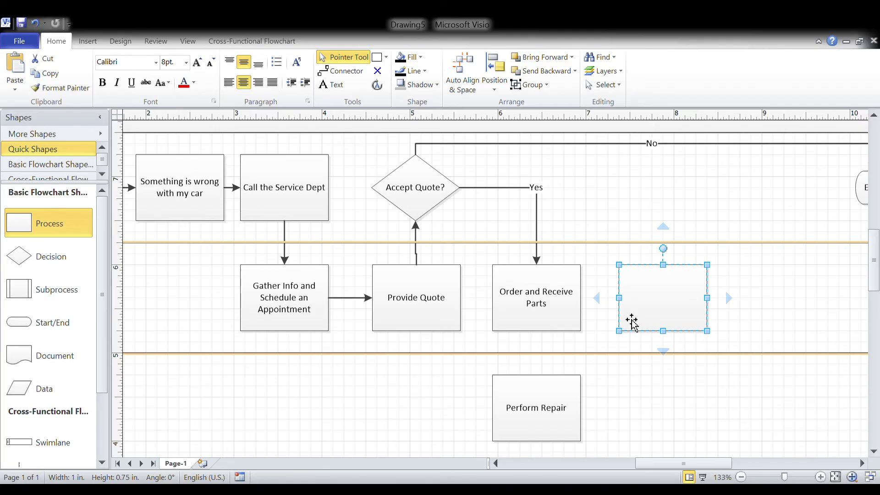
click(346, 70)
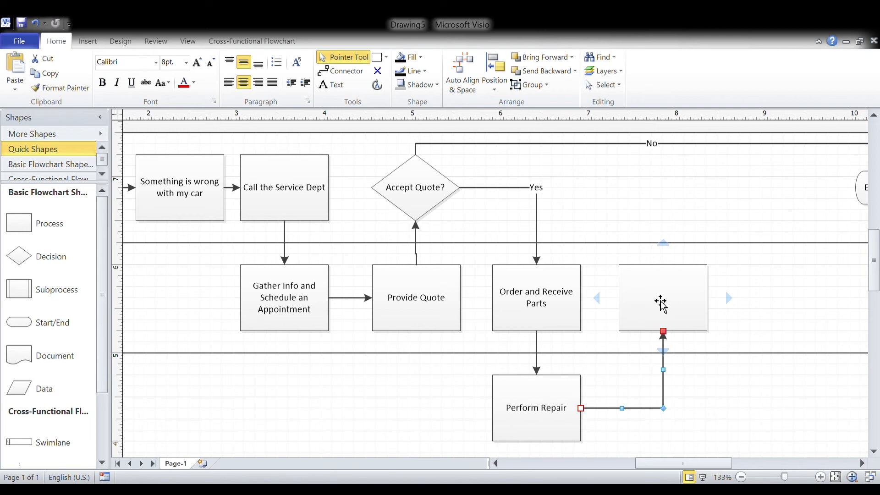
Add a Service Department box after Perform Repair and begin labelling it 'Send Invoice'.
click(661, 297)
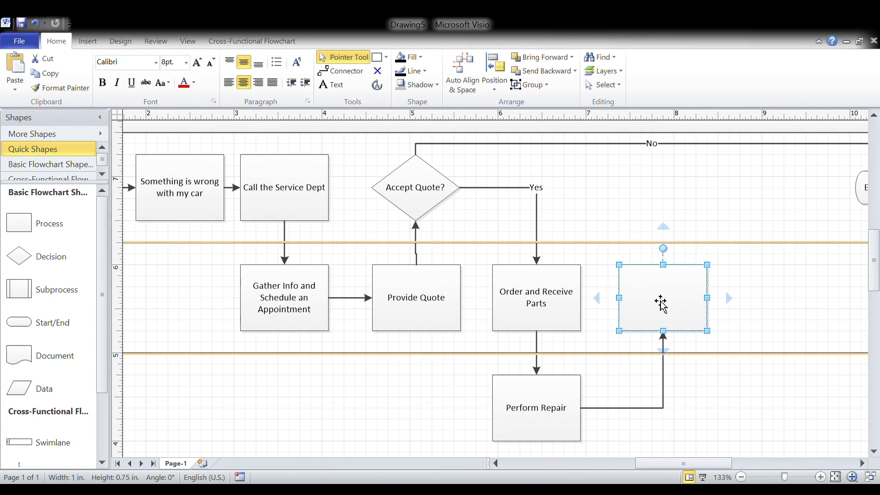
text(Ord)
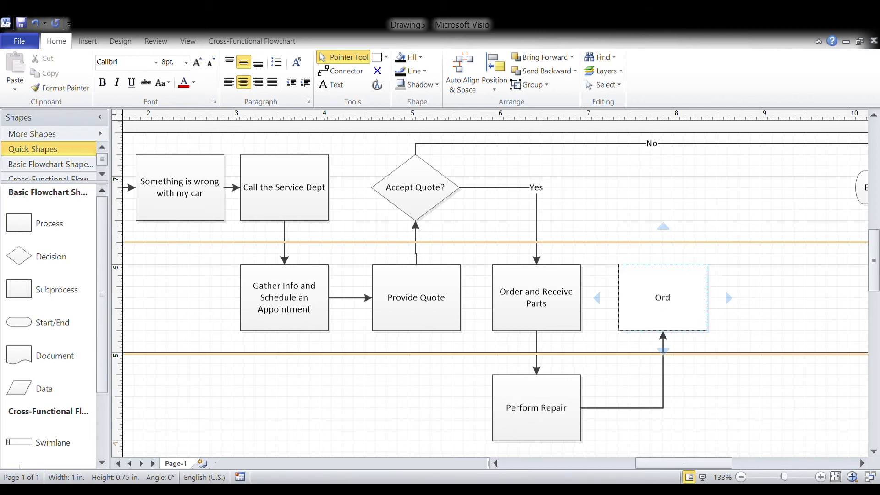
text(Send Invoice)
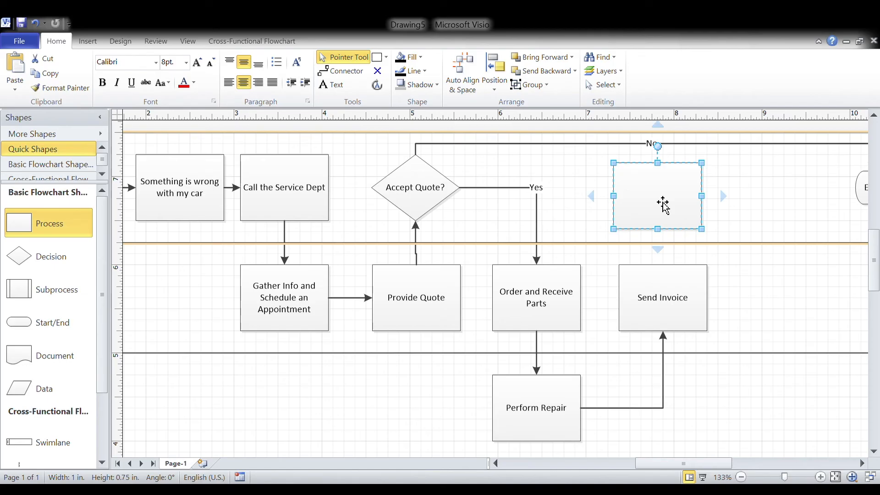
Label the Car Owner box 'Pay Invoice and Drive Home Happy' and connect Send Invoice through it to End.
text(Pay Invoice and Drive)
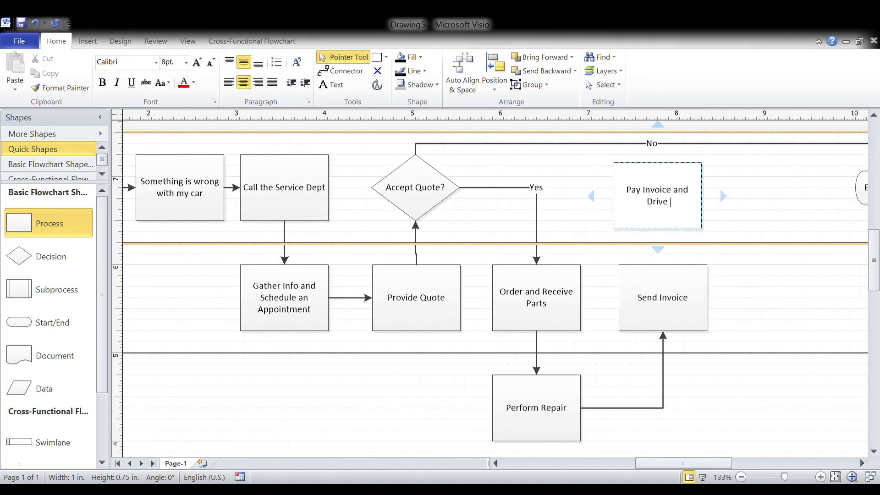
text(Home Happy)
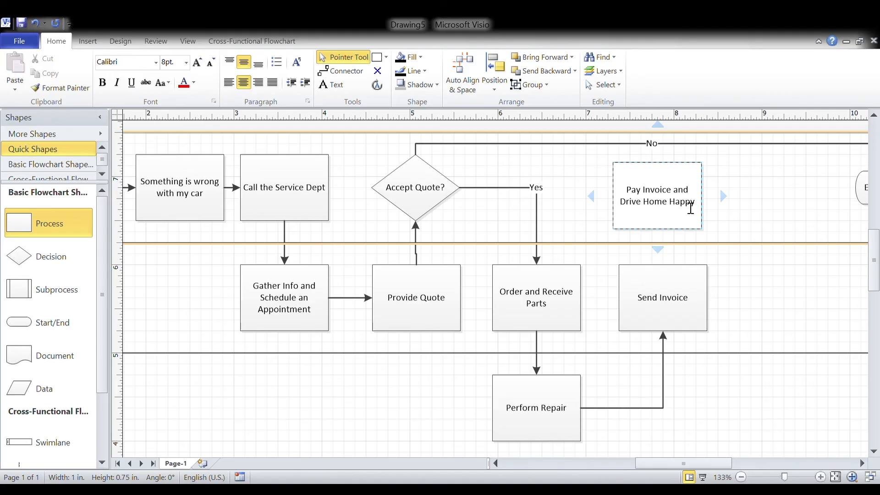
click(343, 71)
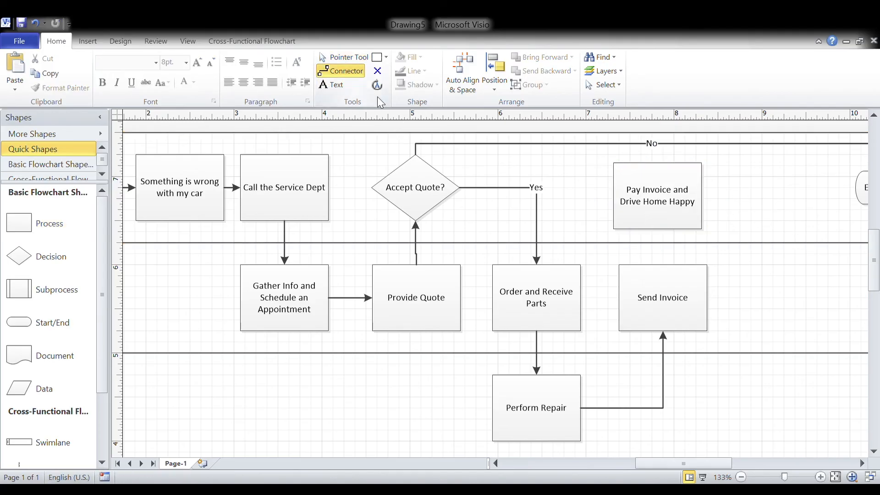
click(656, 196)
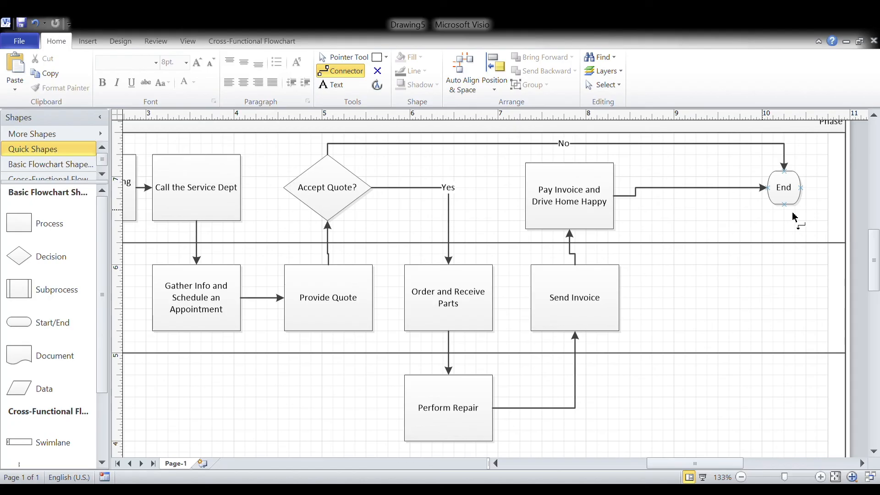
click(349, 57)
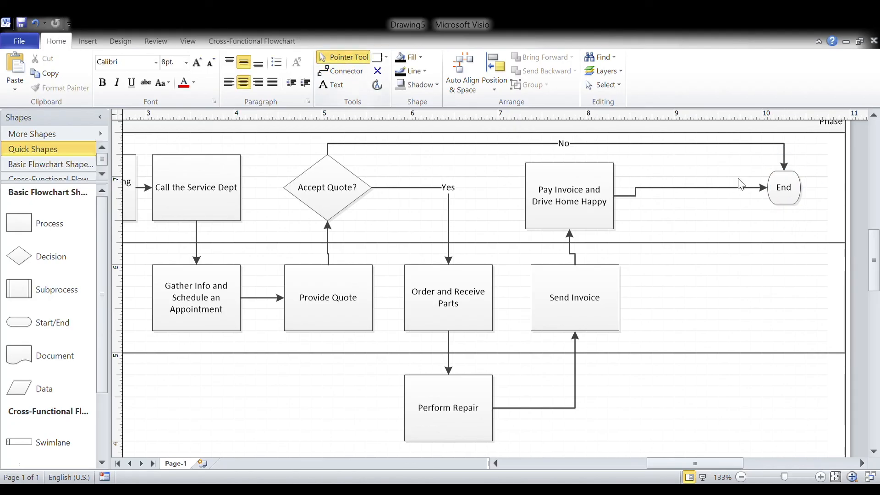